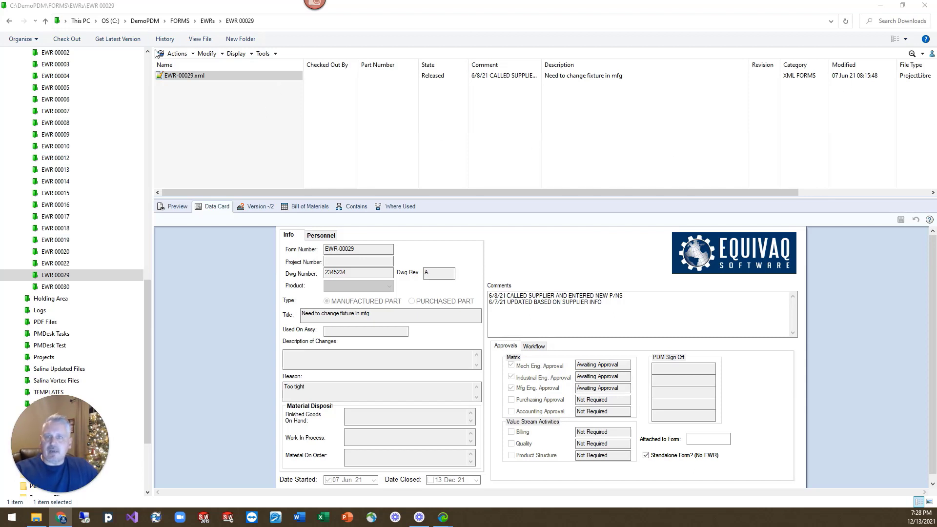
mouse_move(173, 88)
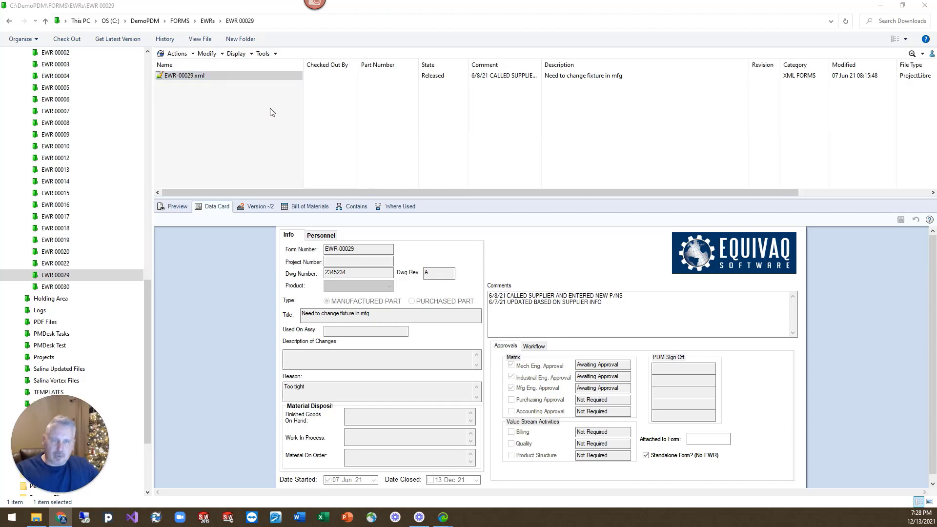
mouse_move(283, 116)
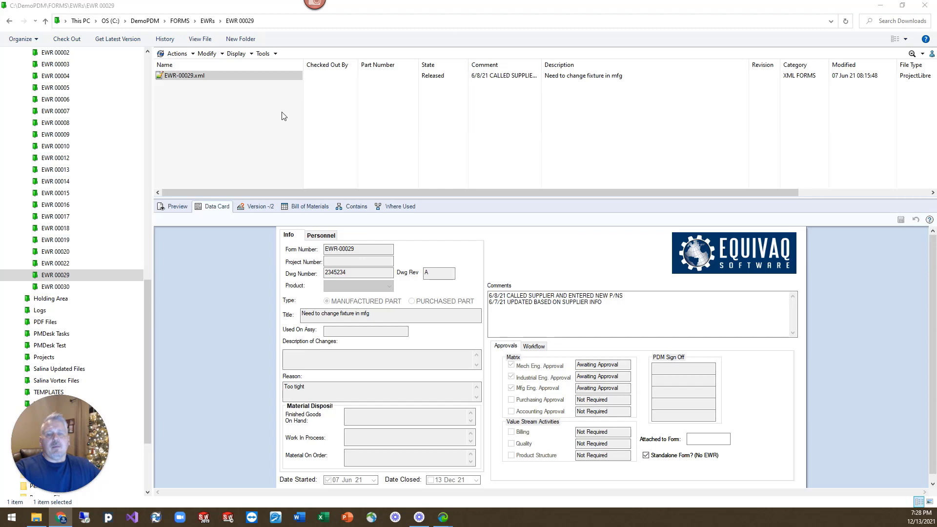
mouse_move(414, 301)
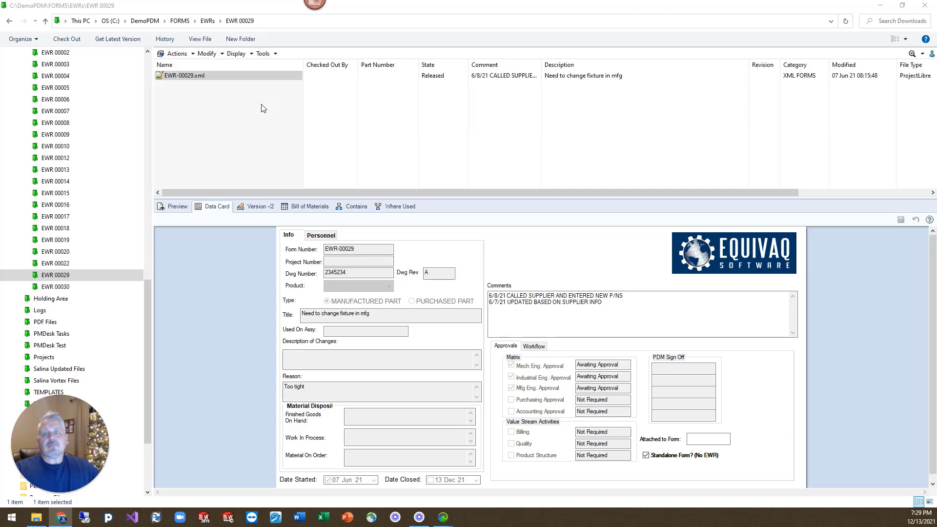
mouse_move(245, 114)
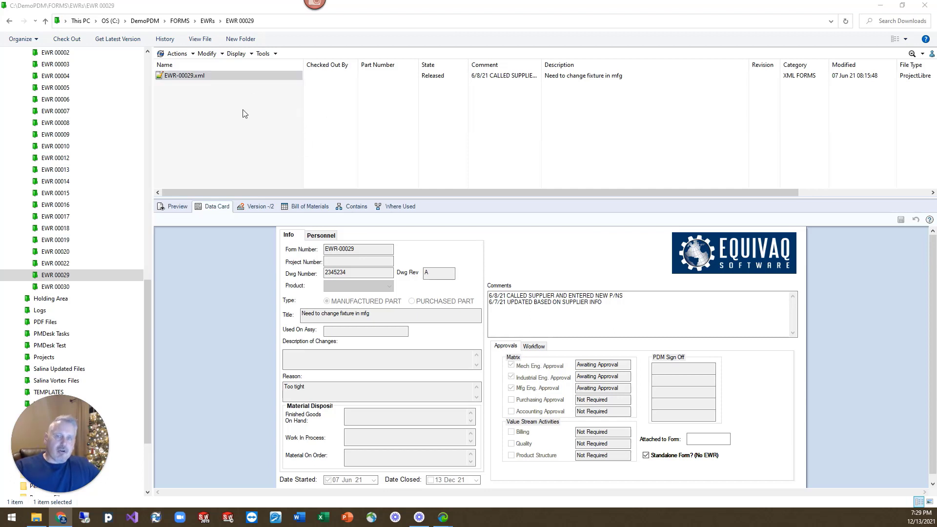
mouse_move(268, 123)
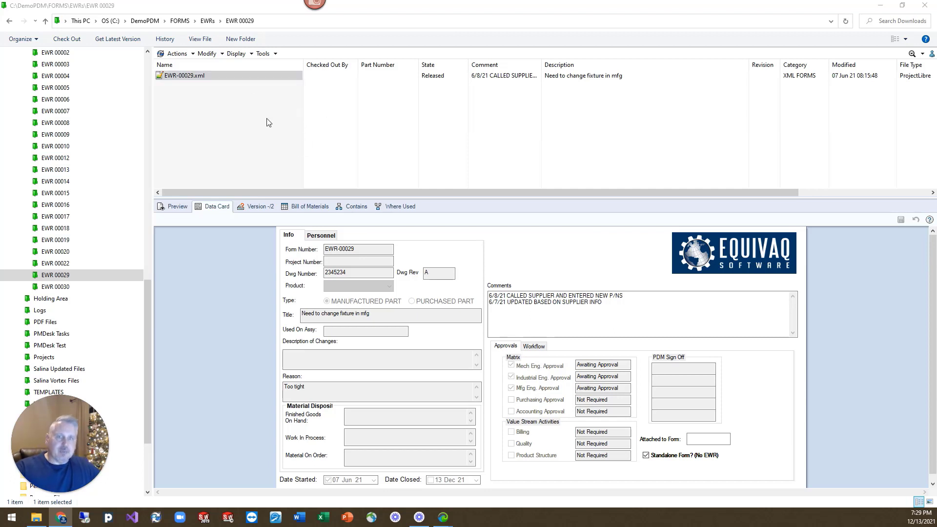
Step: Enlarge the COVER END file list so more parts and drawings are visible
left_click(358, 262)
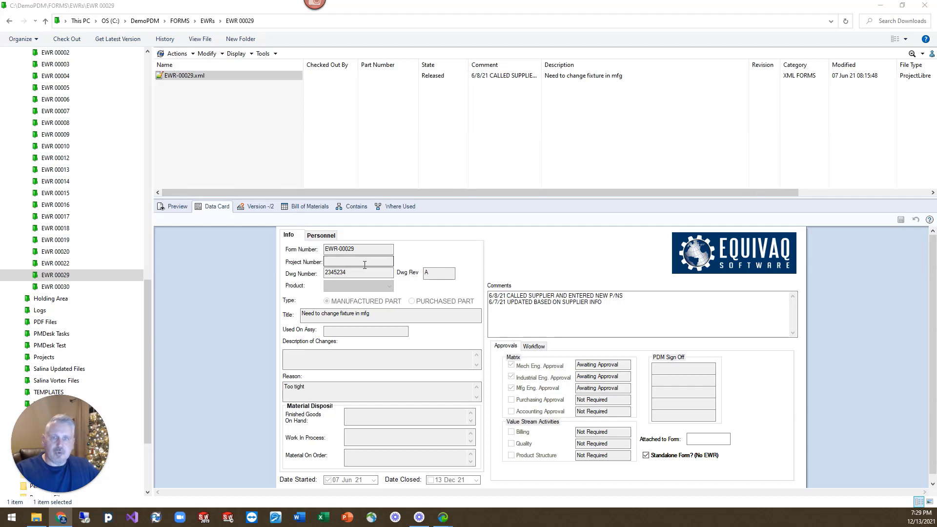
left_click(182, 76)
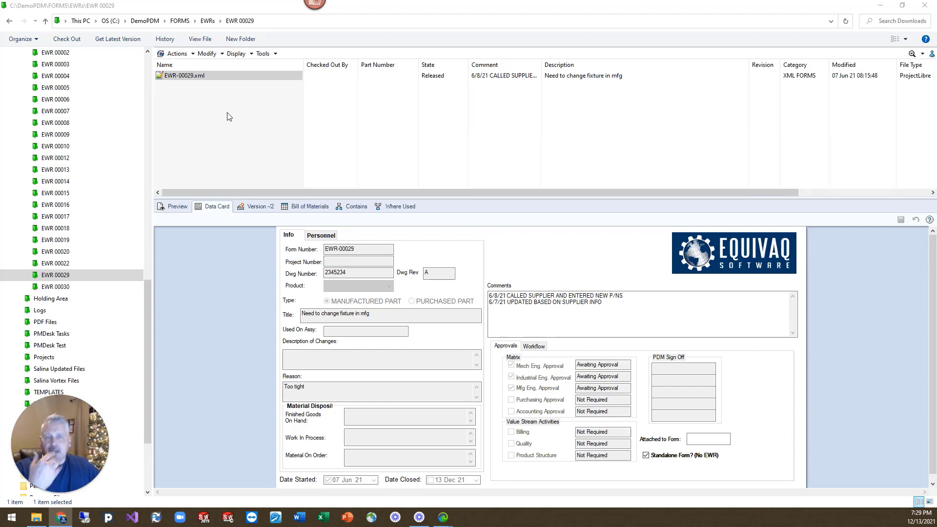
mouse_move(266, 246)
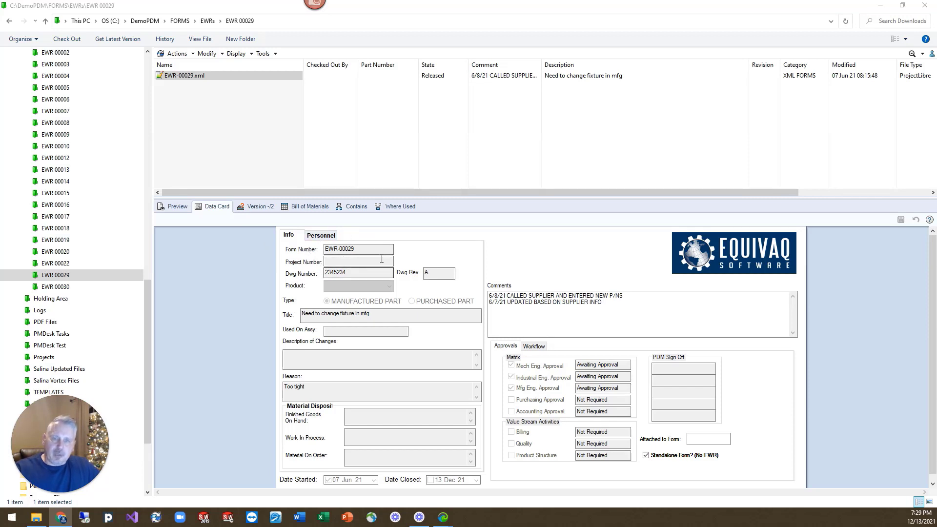
mouse_move(418, 258)
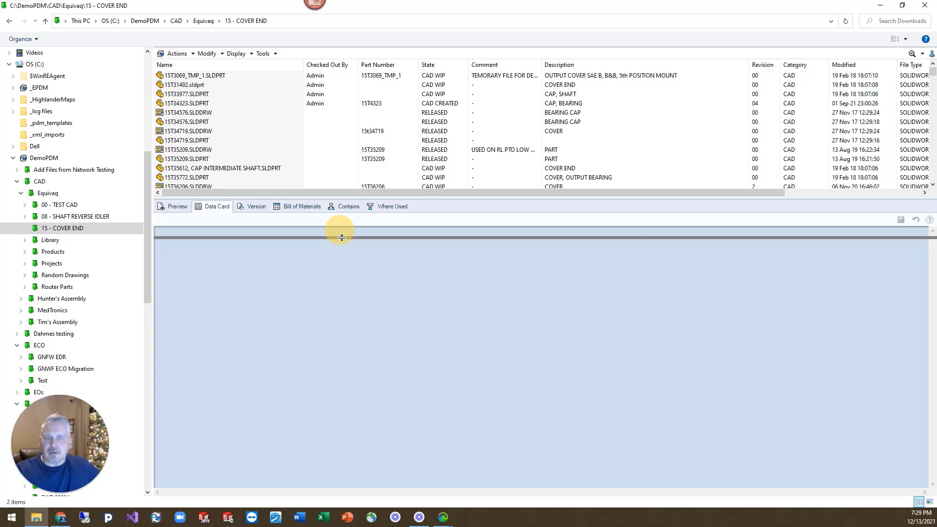
left_click_drag(340, 232, 341, 239)
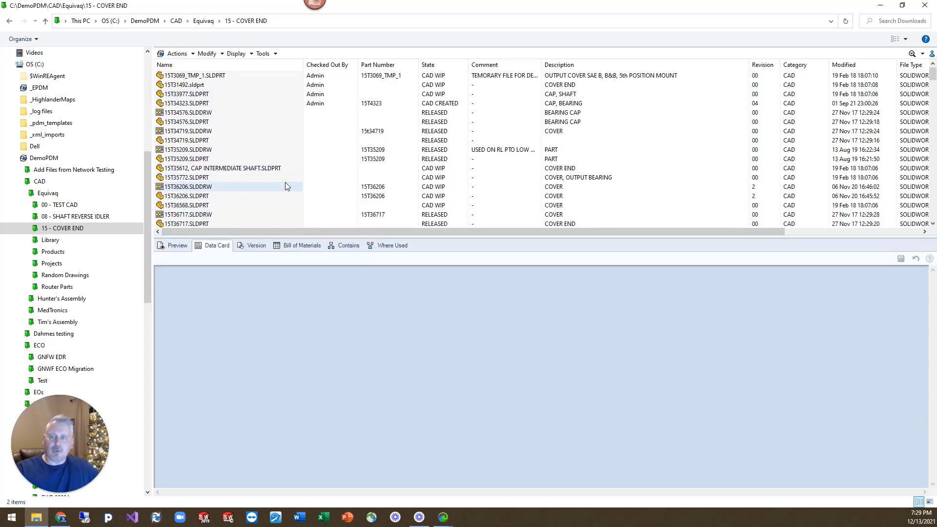
left_click(209, 177)
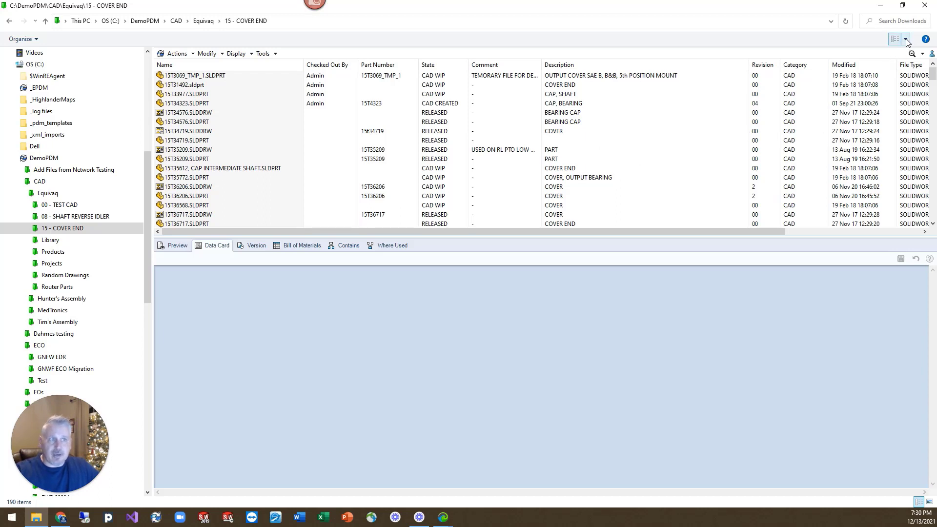
left_click(906, 40)
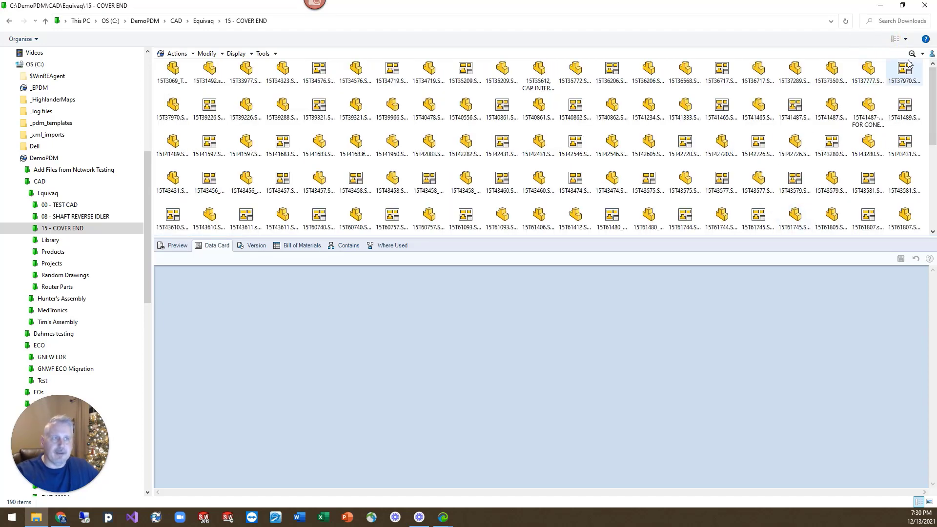
left_click(912, 54)
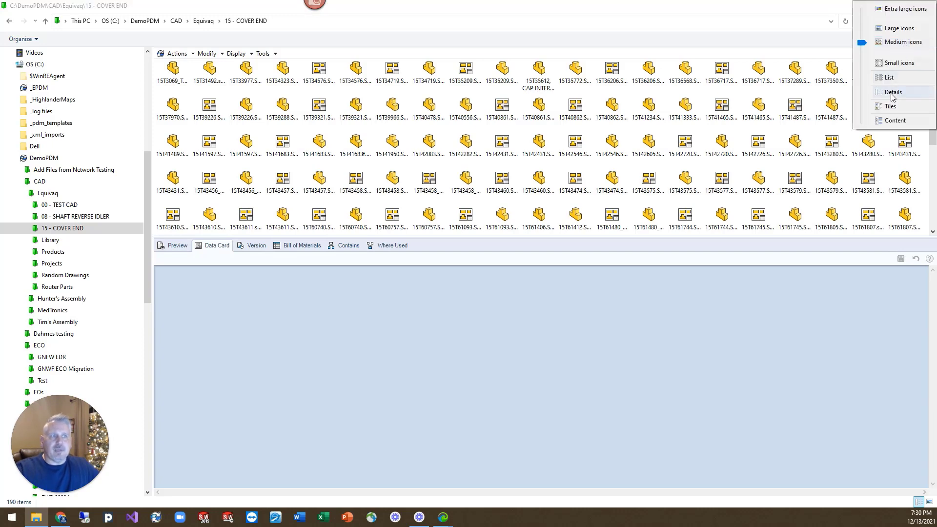
left_click(892, 91)
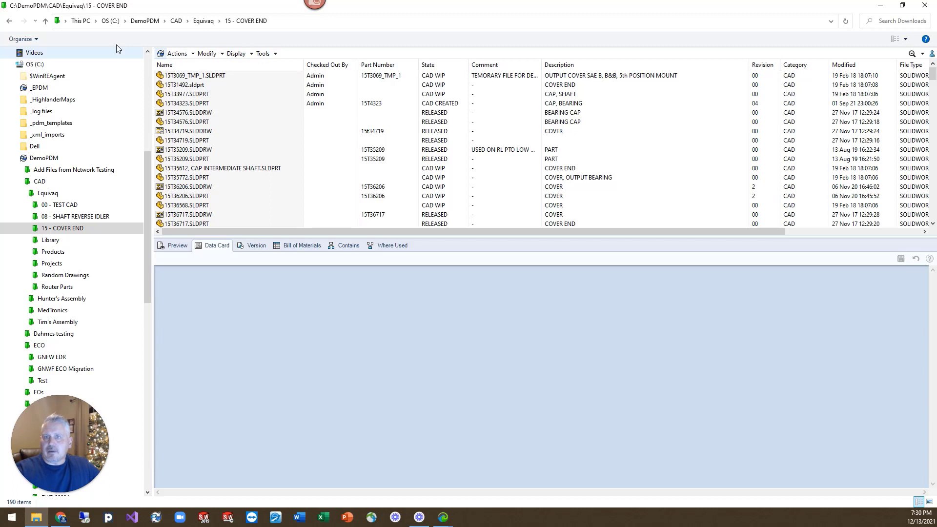
left_click(186, 94)
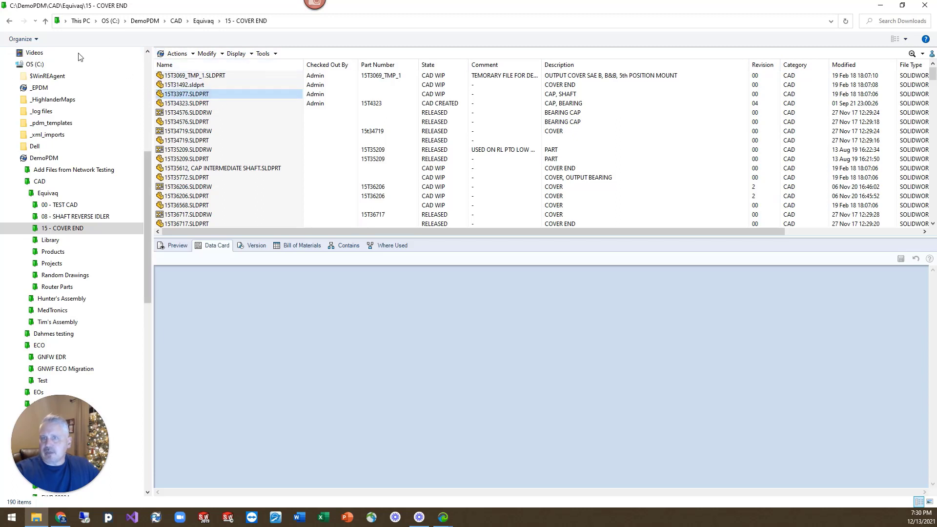
left_click(186, 94)
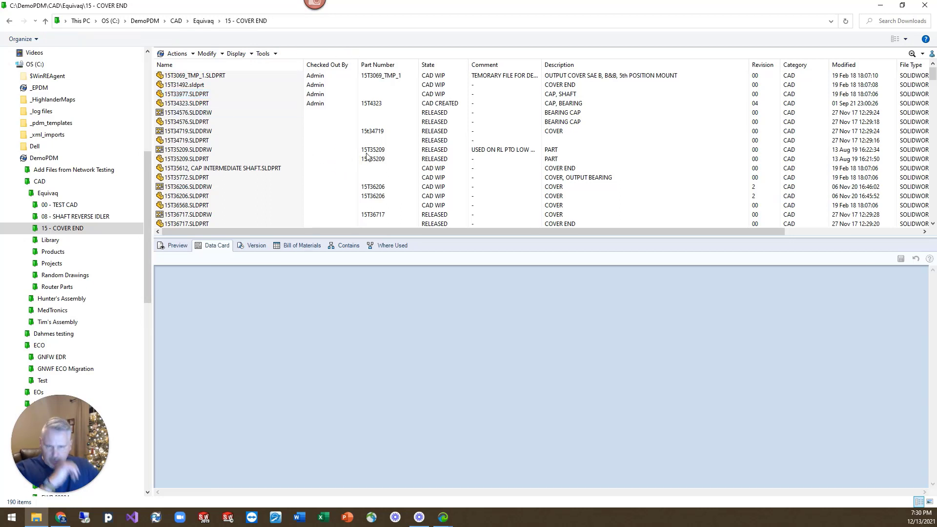
mouse_move(412, 166)
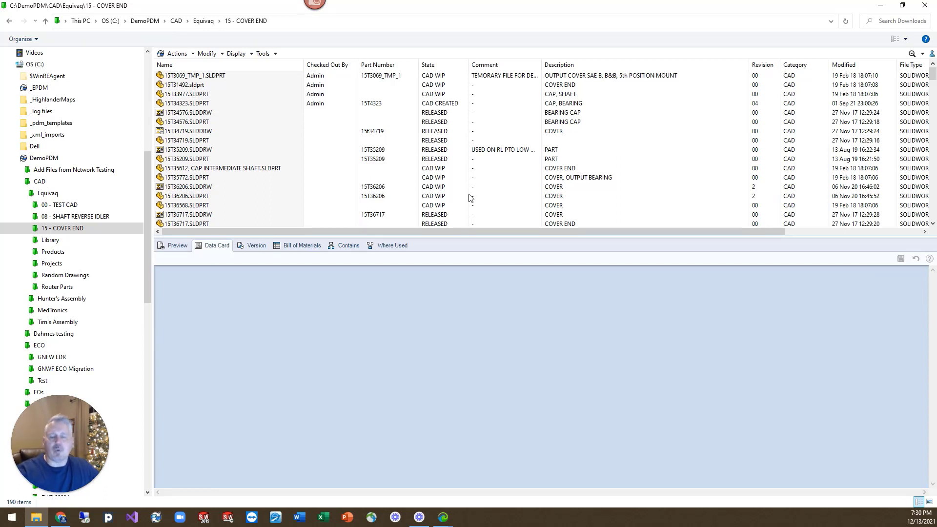
mouse_move(462, 224)
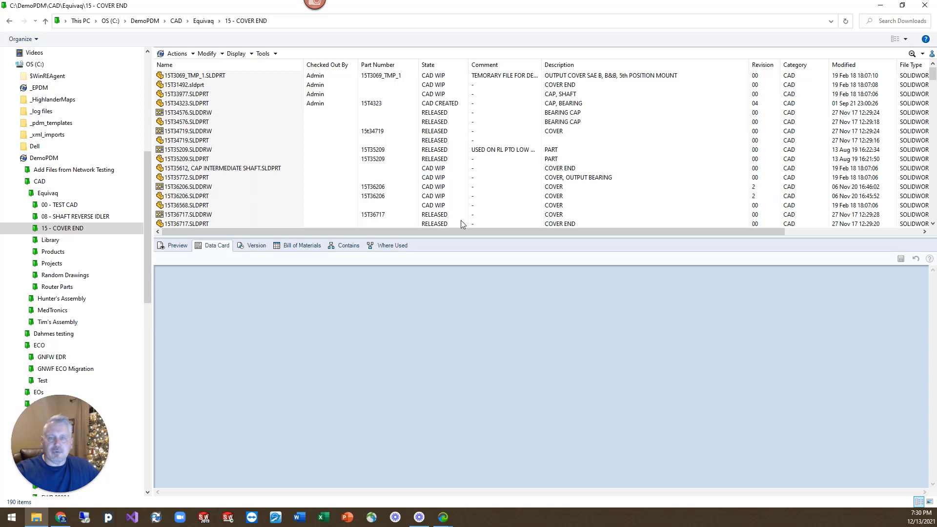
mouse_move(409, 156)
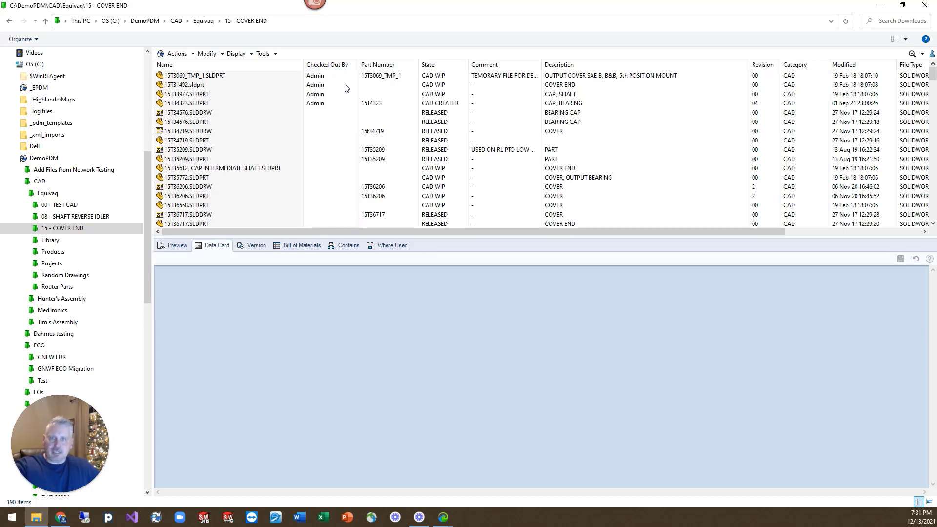
mouse_move(546, 115)
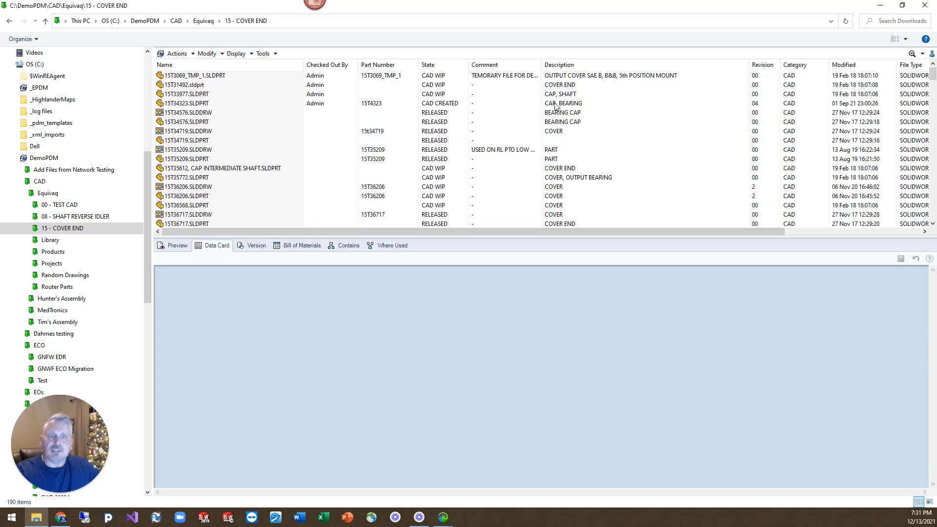
mouse_move(486, 115)
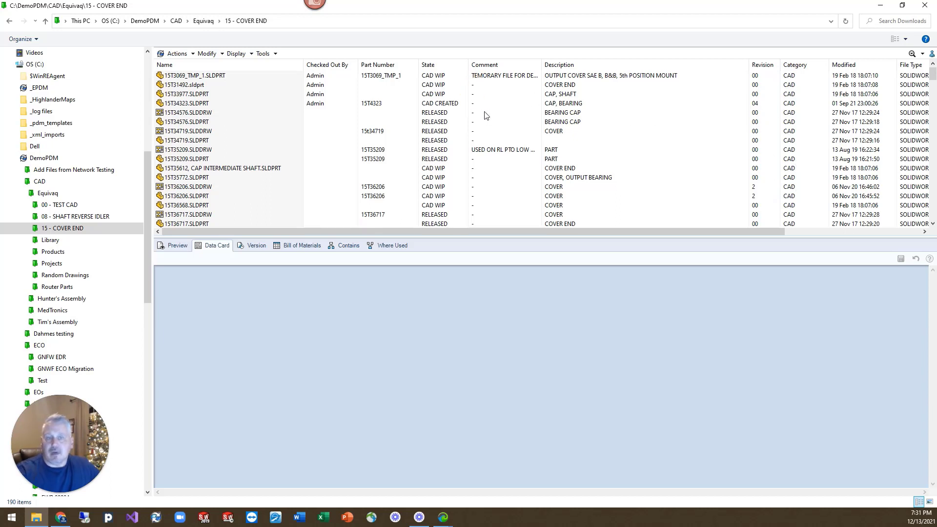
Step: Select the first part file, 15T3069_TMP_1.SLDPRT, in the COVER END folder
left_click(192, 75)
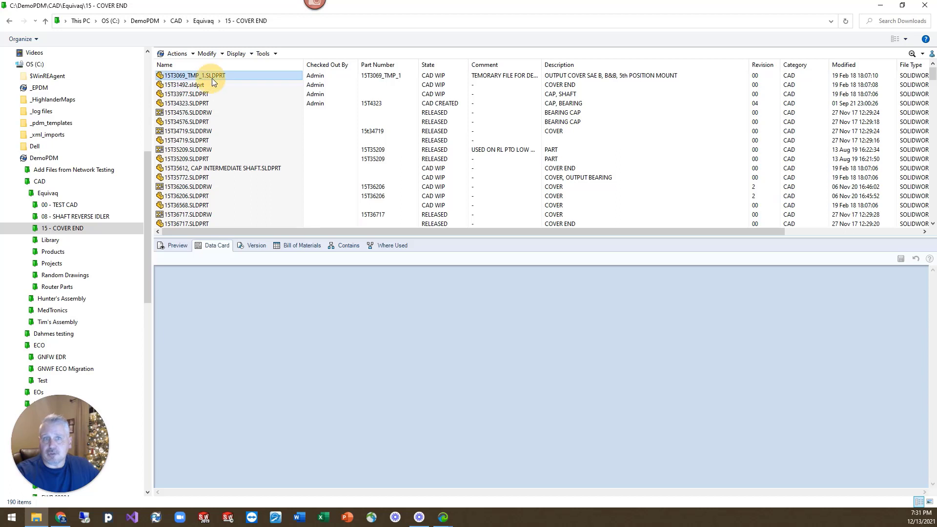
Step: Review 15T3069_TMP_1.SLDPRT's Drafting Information, Testing and Part Information data card tabs
left_click(200, 75)
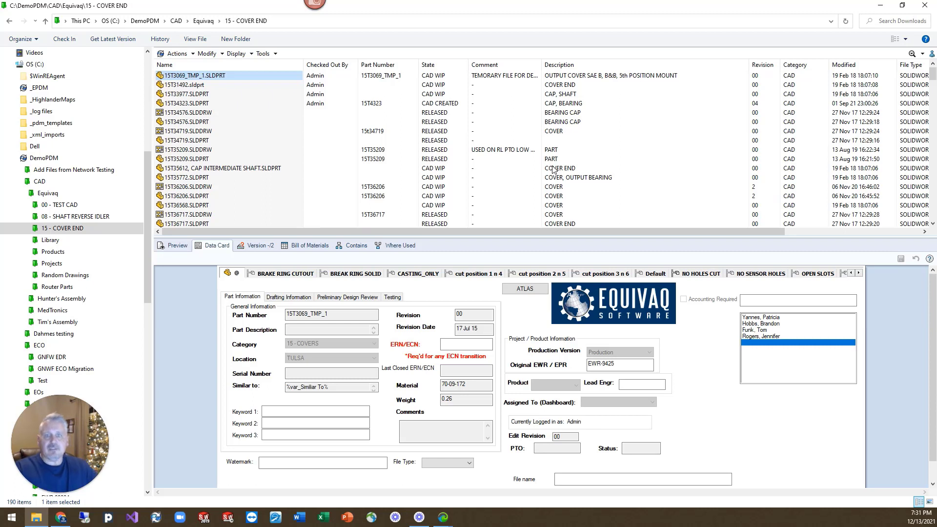
left_click(287, 297)
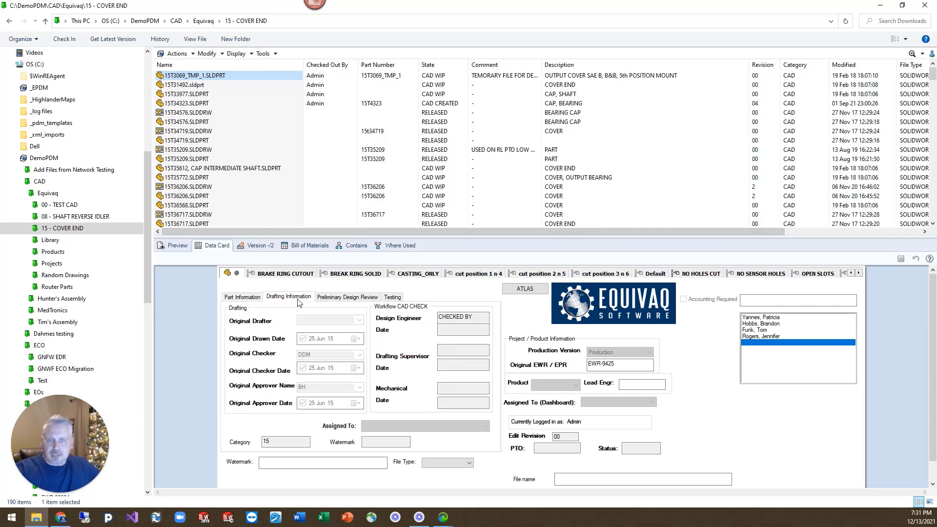
left_click(392, 297)
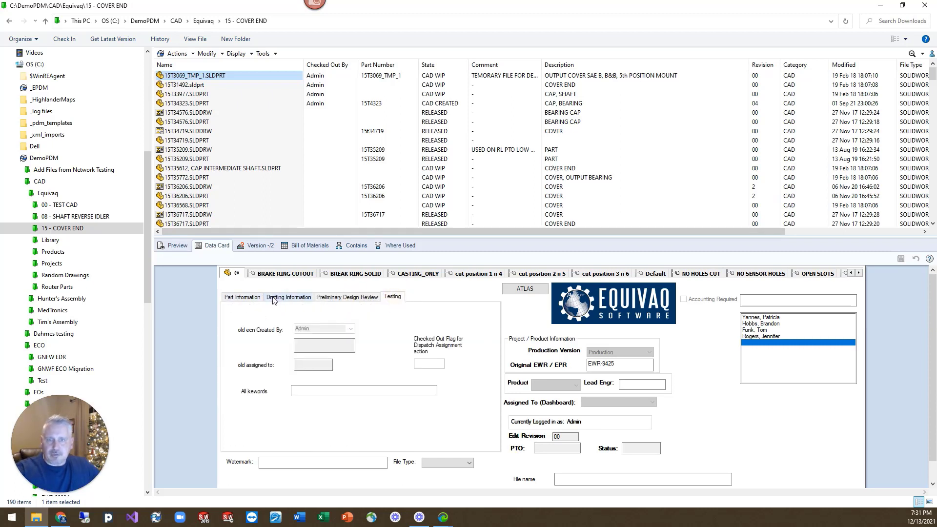
left_click(288, 297)
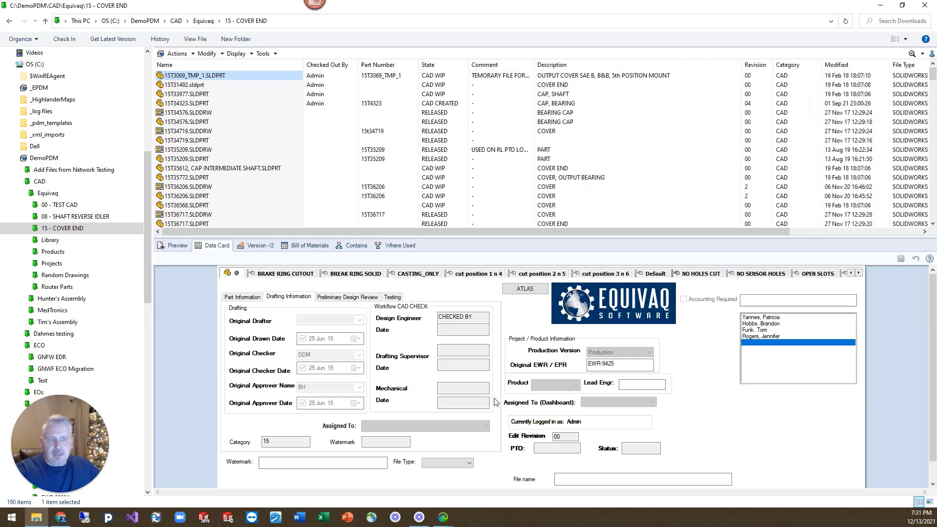
left_click(242, 298)
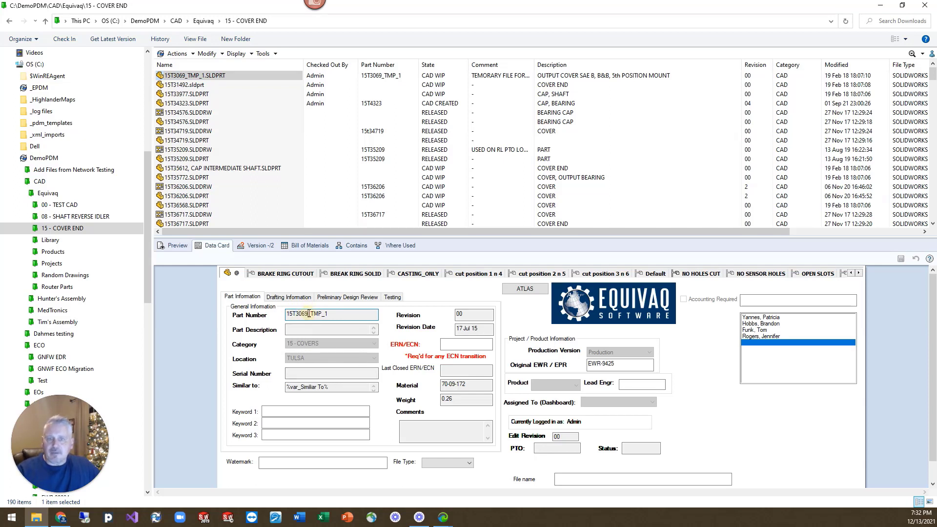
Step: Show the data card of drawing 15T35209.SLDDRW with comment 'USED ON RL PTO LOW BOX'
double_click(316, 314)
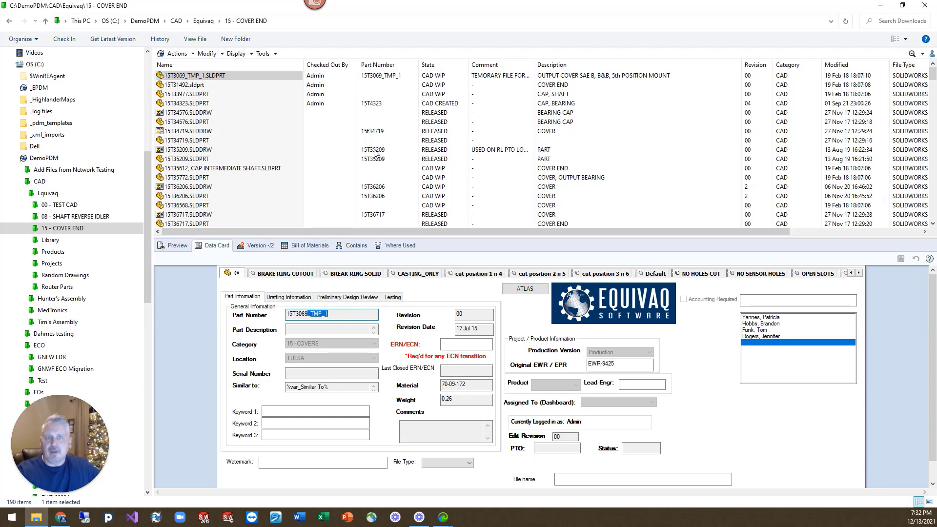
left_click(191, 149)
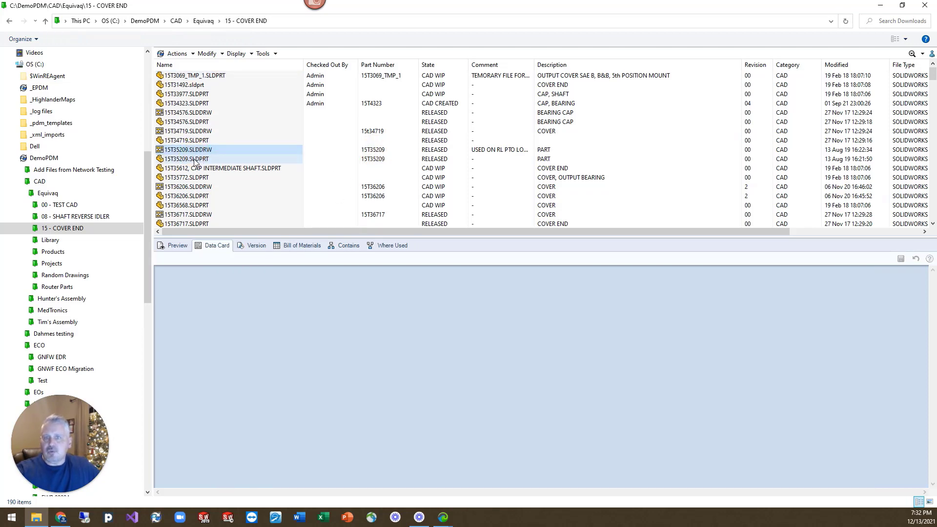
left_click(186, 150)
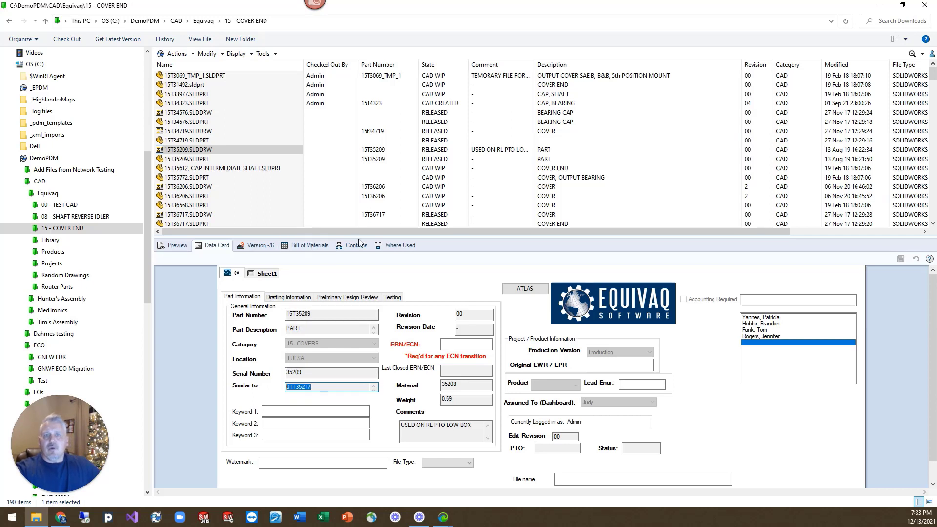
mouse_move(533, 327)
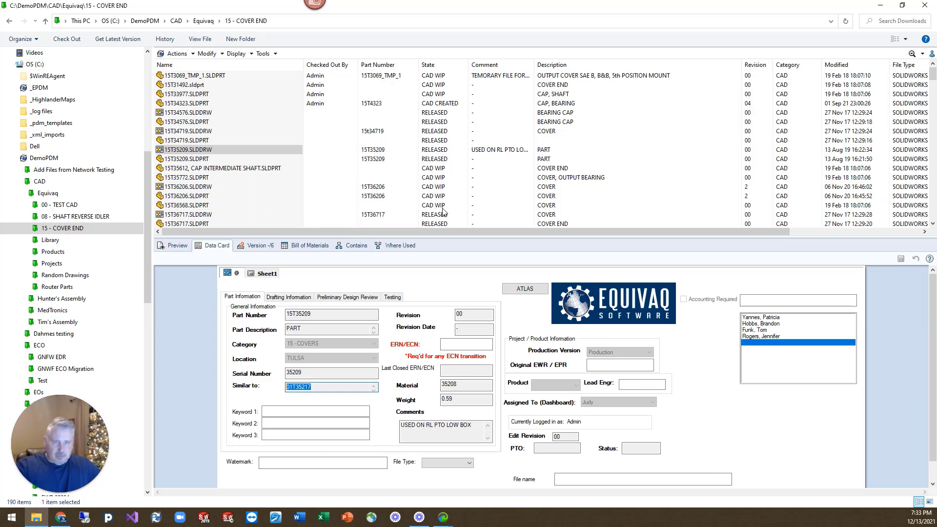
mouse_move(367, 122)
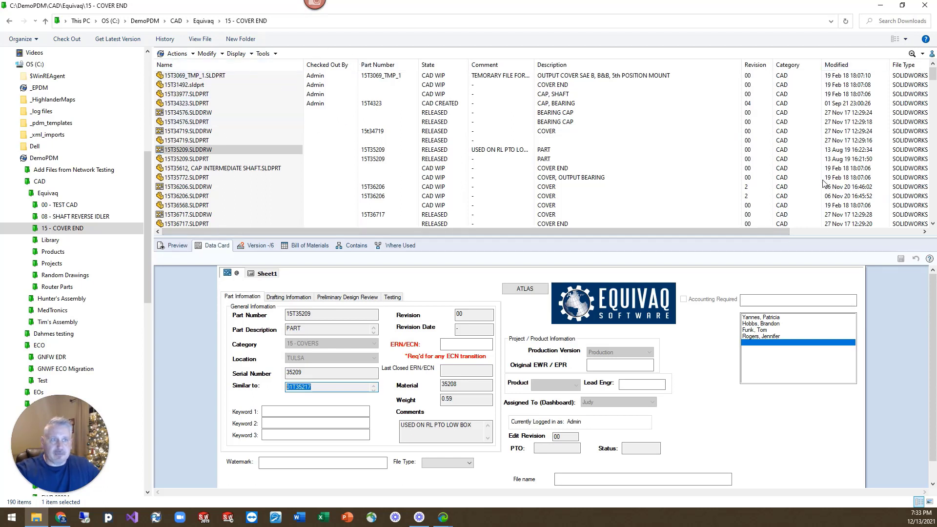
mouse_move(557, 124)
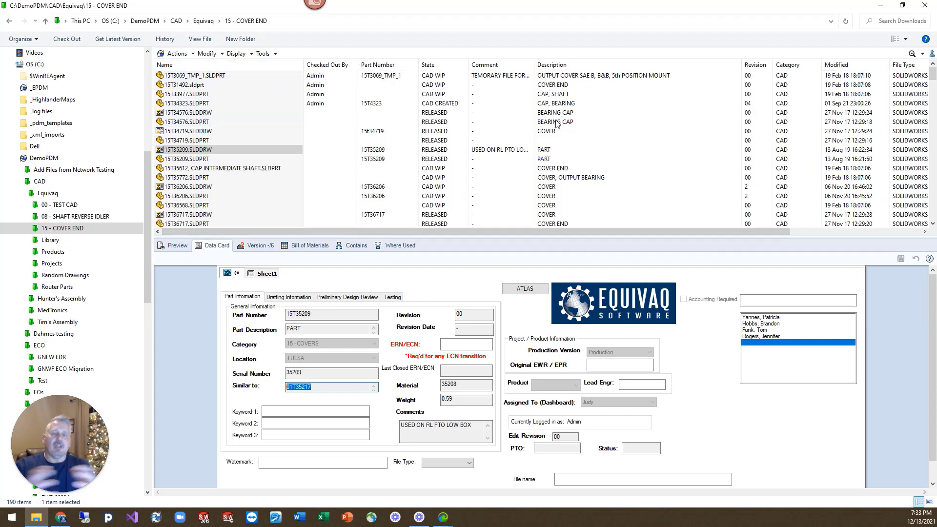
mouse_move(707, 98)
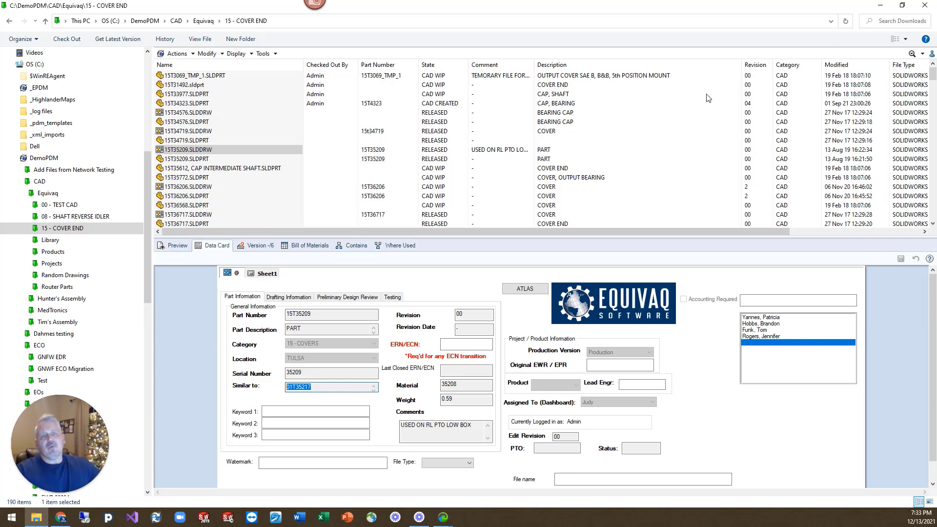
left_click(895, 39)
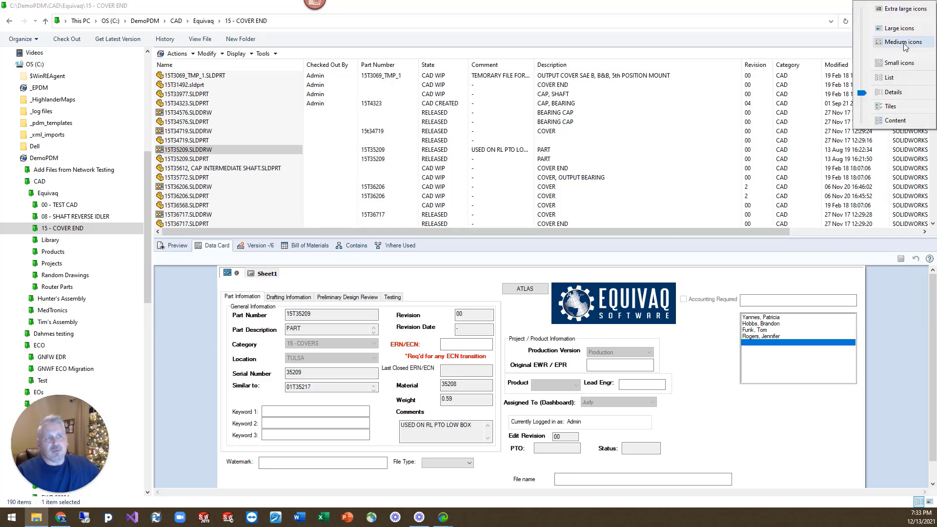
left_click(899, 28)
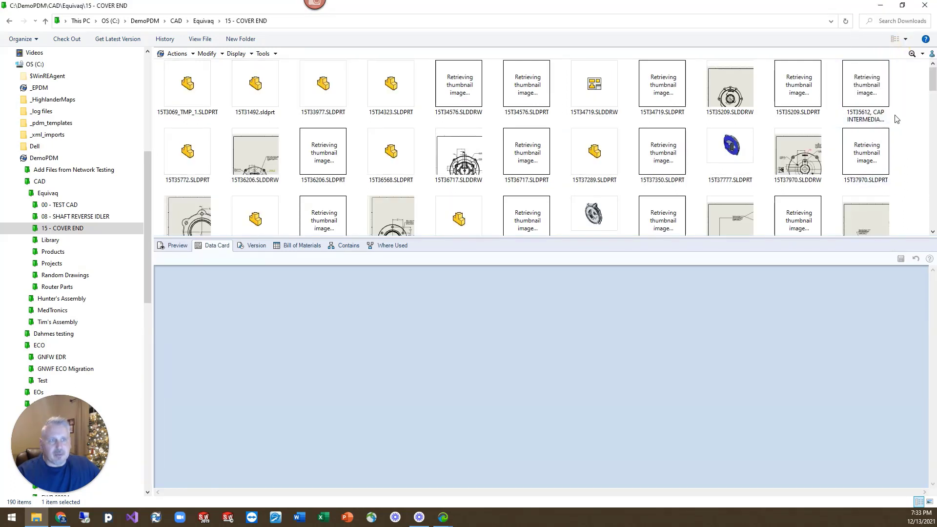
left_click(894, 38)
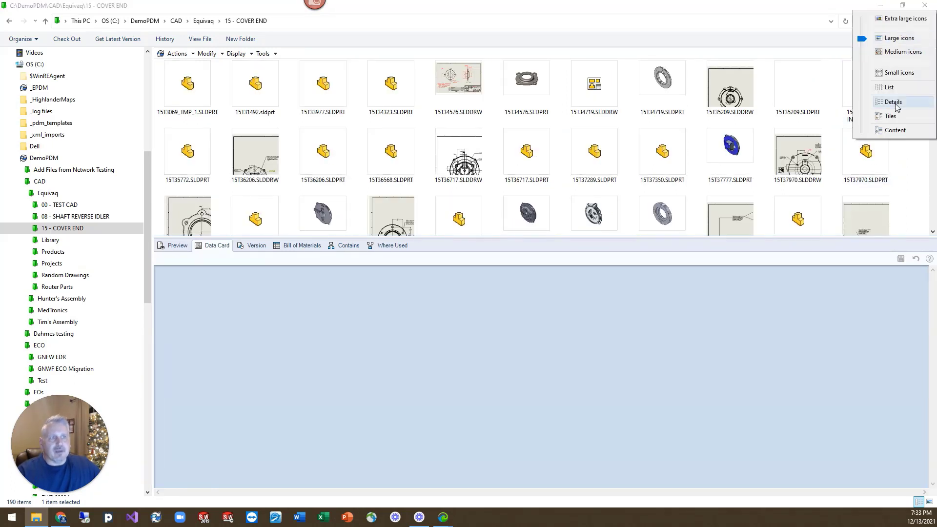
left_click(892, 101)
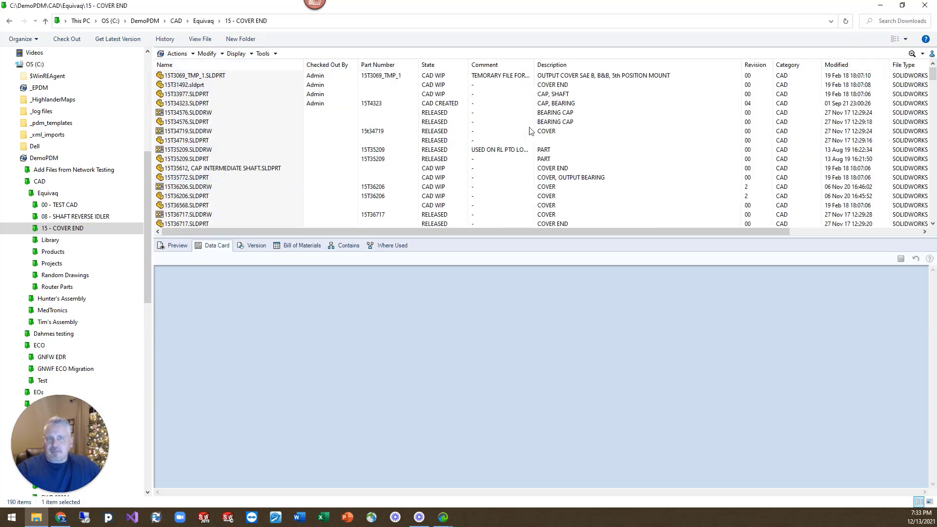
Step: Sort files newest-modified first and show the COVER END data card of 15T40556.SLDPRT
scroll("down", 3)
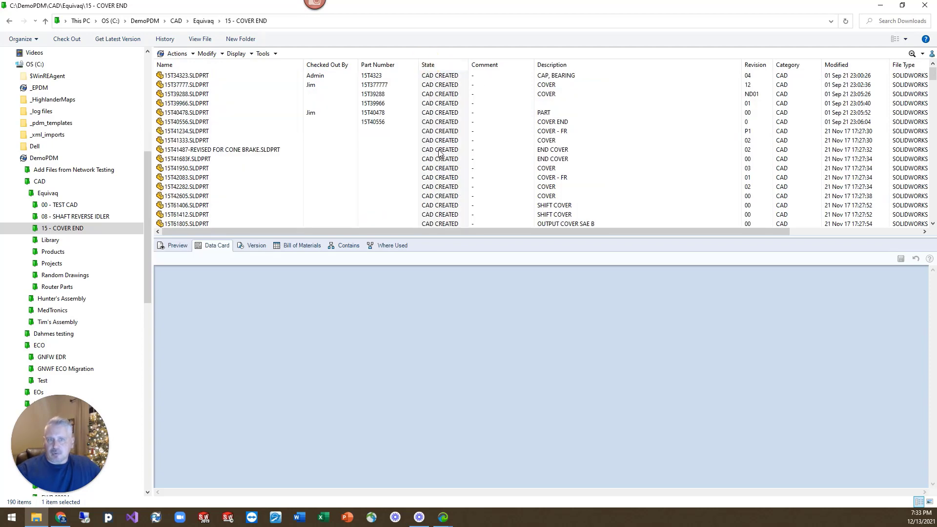
left_click(440, 65)
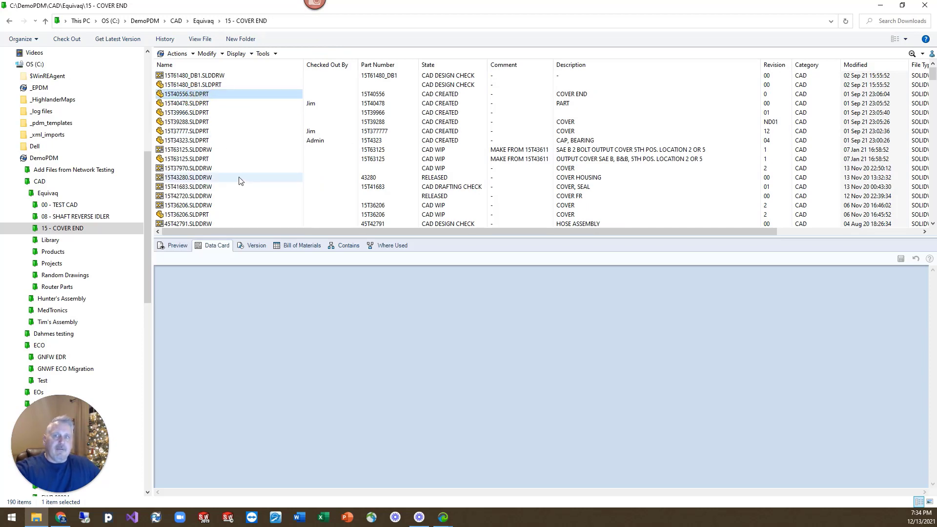
left_click(216, 245)
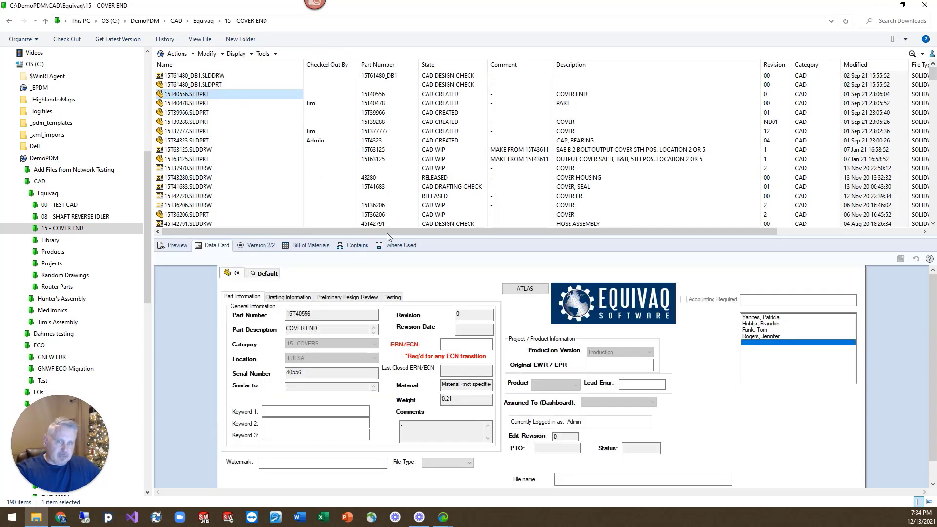